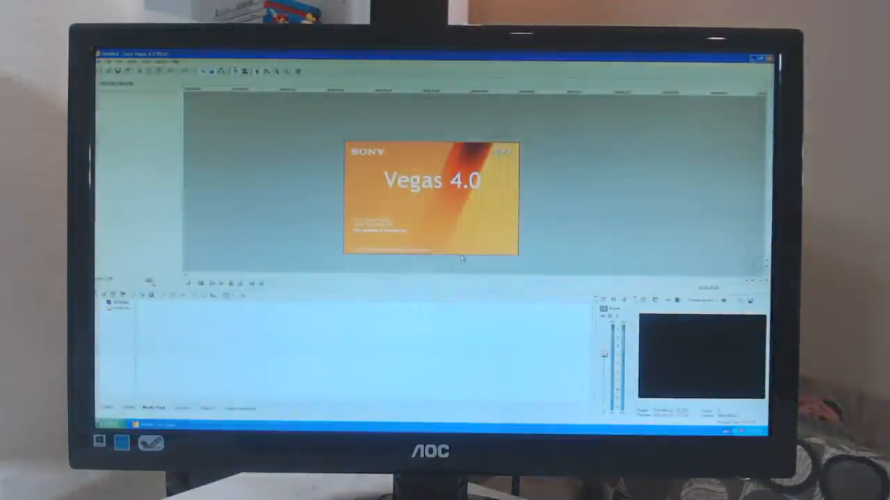
Close the Vegas 4.0 splash screen to reveal the empty project workspace
left_click(431, 198)
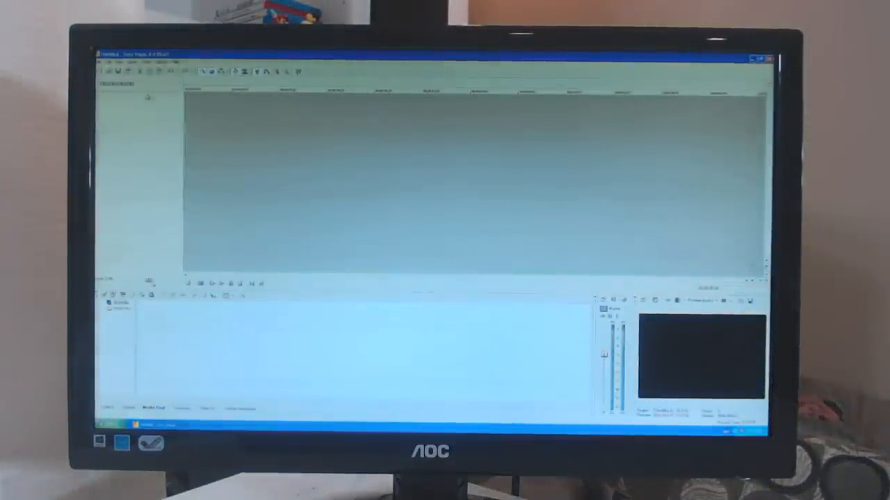